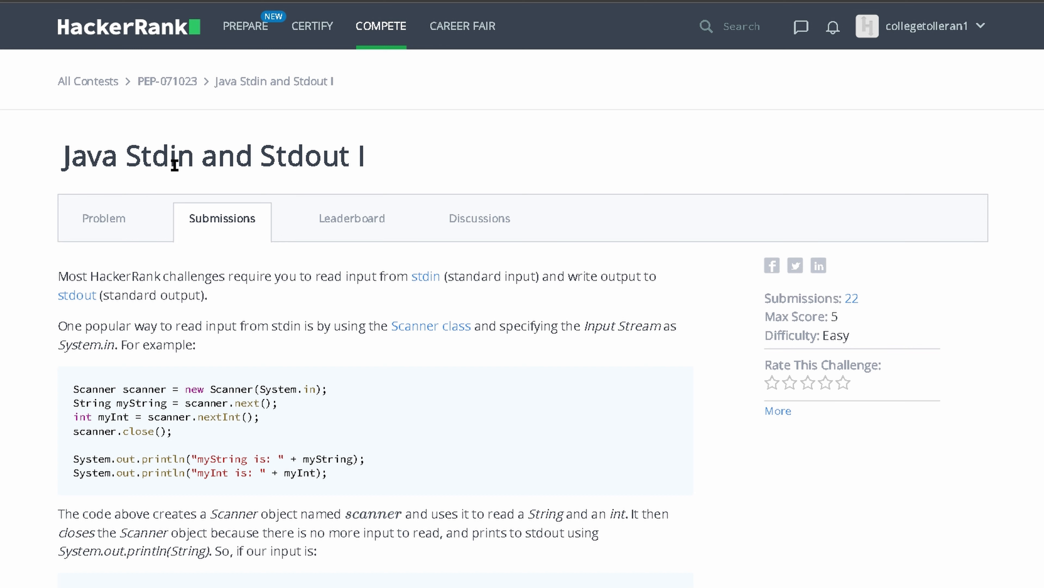
Scroll through the problem and starter code, selecting the example print statements along the way
{"action": "scroll", "scroll_direction": "down", "scroll_amount": 3}
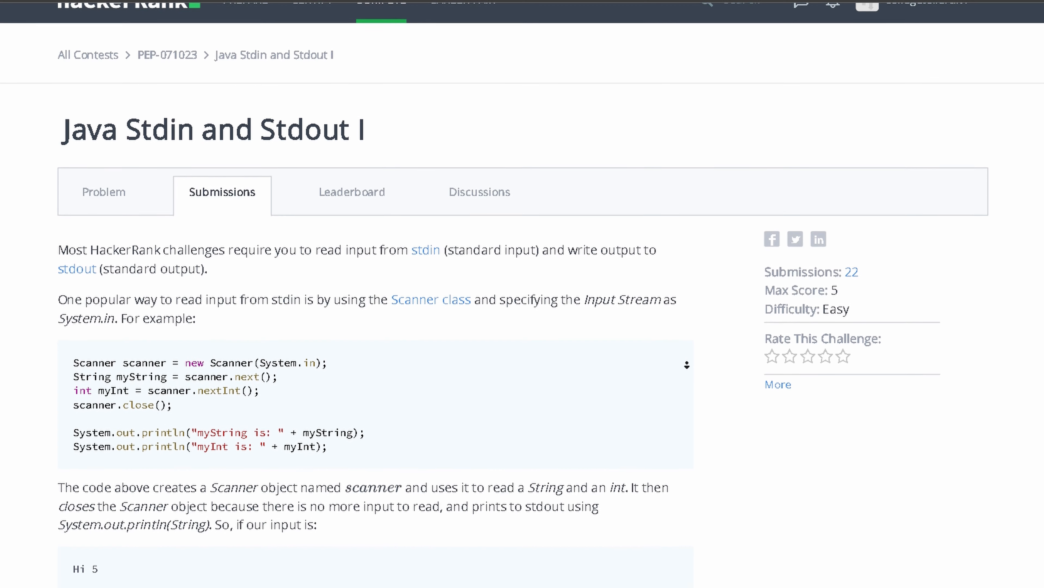
{"action": "scroll", "scroll_direction": "down", "scroll_amount": 3}
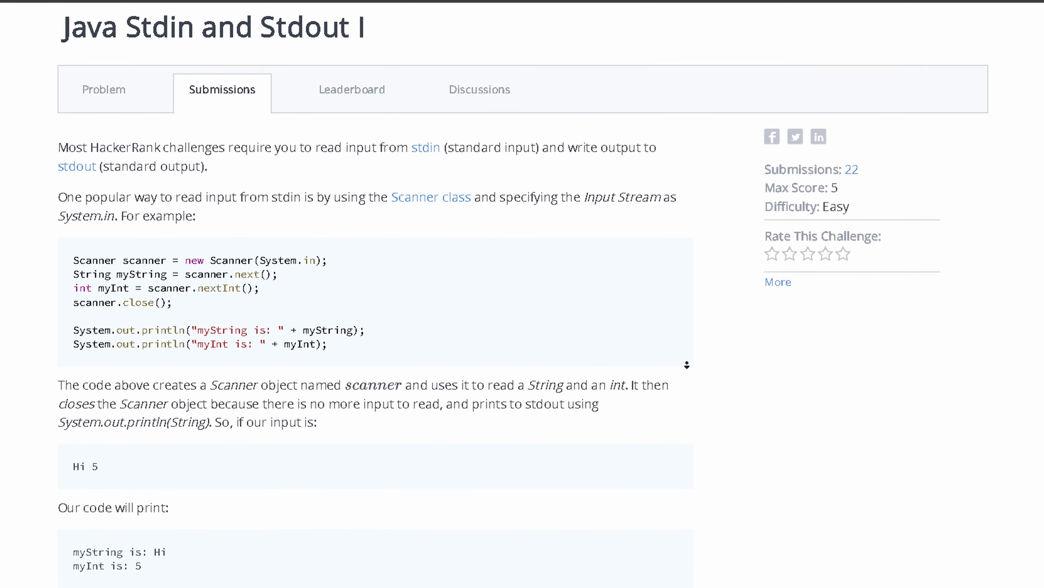
{"action": "scroll", "scroll_direction": "down", "scroll_amount": 3}
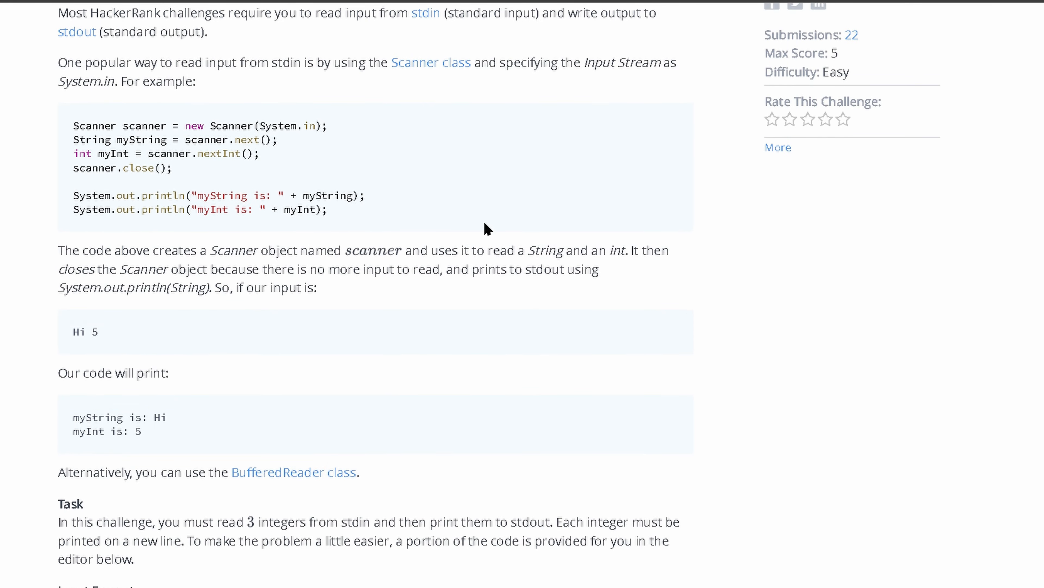
{"action": "mouse_move", "coordinate": [120, 170]}
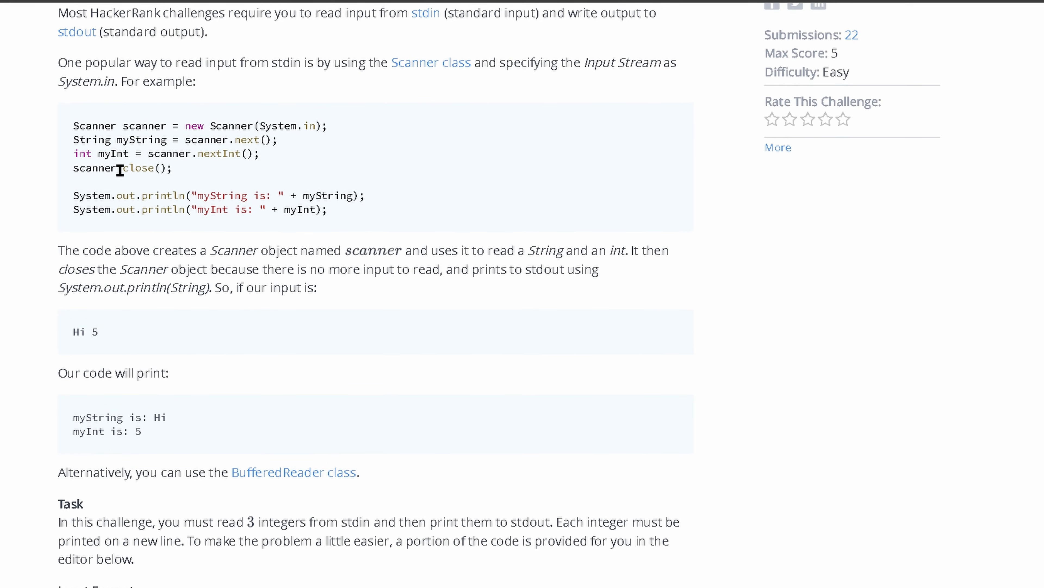
{"action": "mouse_move", "coordinate": [66, 146]}
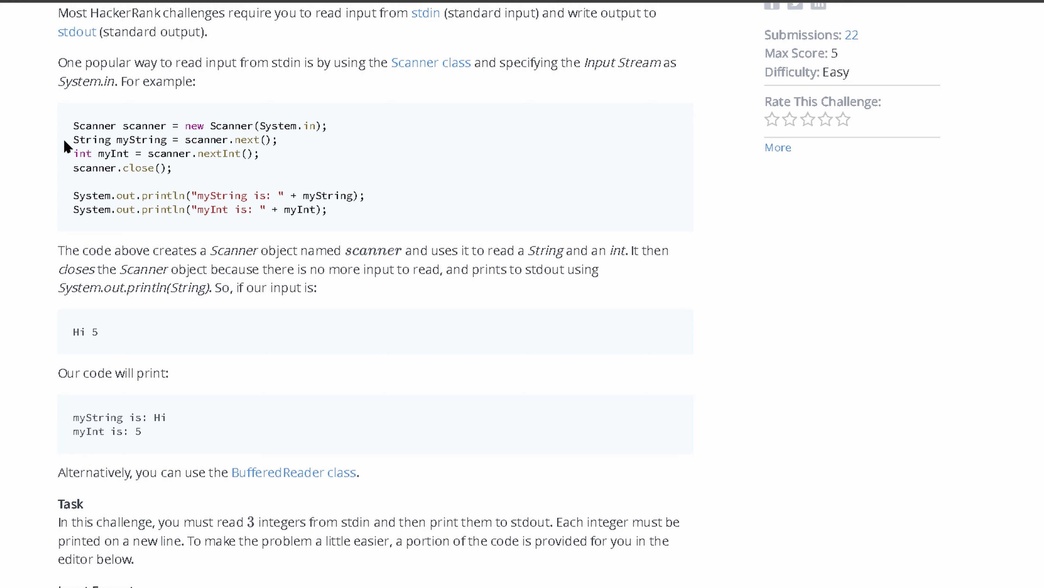
{"action": "triple_click", "coordinate": [197, 125]}
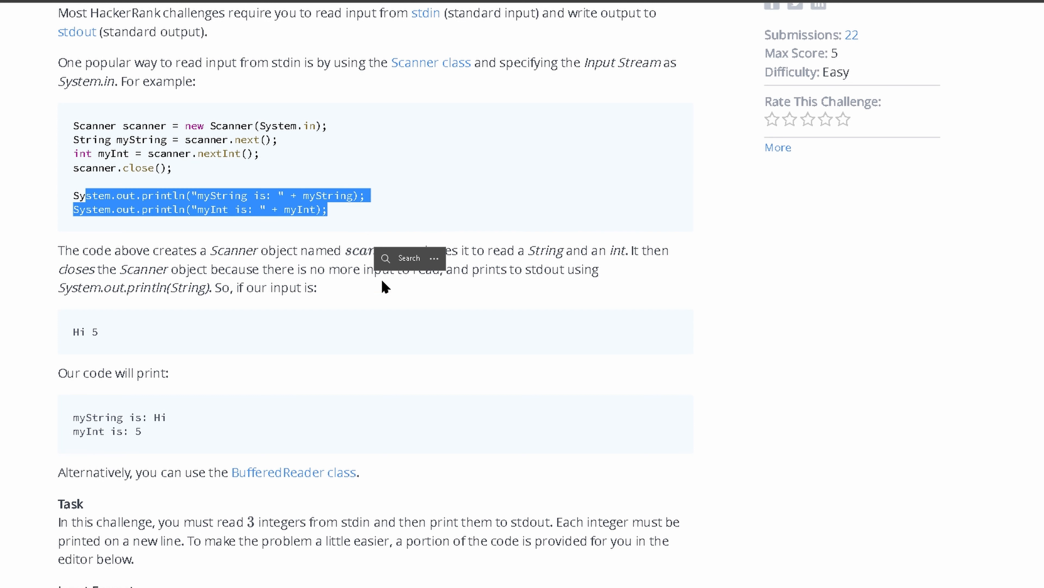
{"action": "scroll", "scroll_direction": "down", "scroll_amount": 3}
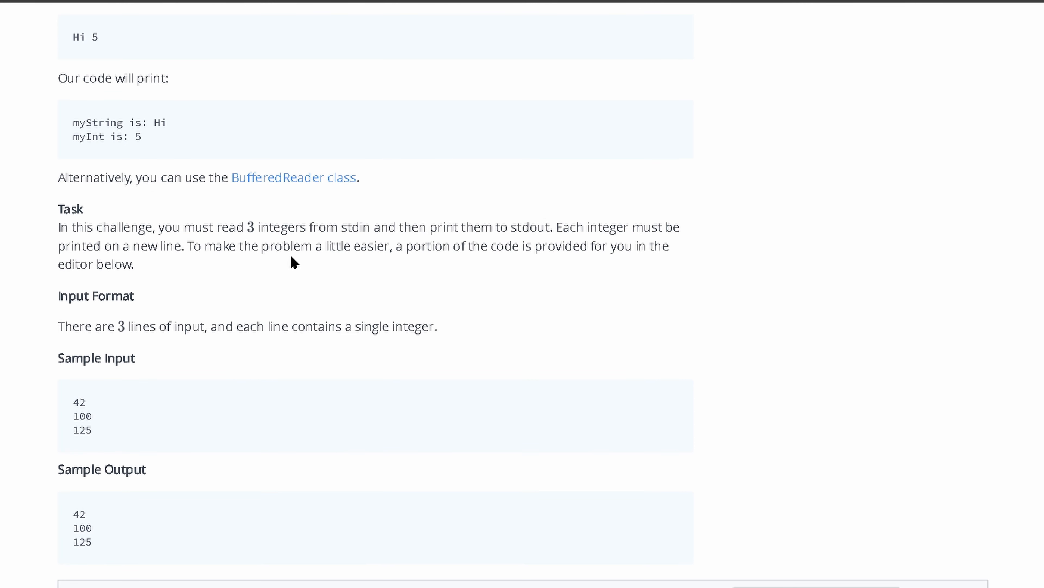
{"action": "mouse_move", "coordinate": [333, 228]}
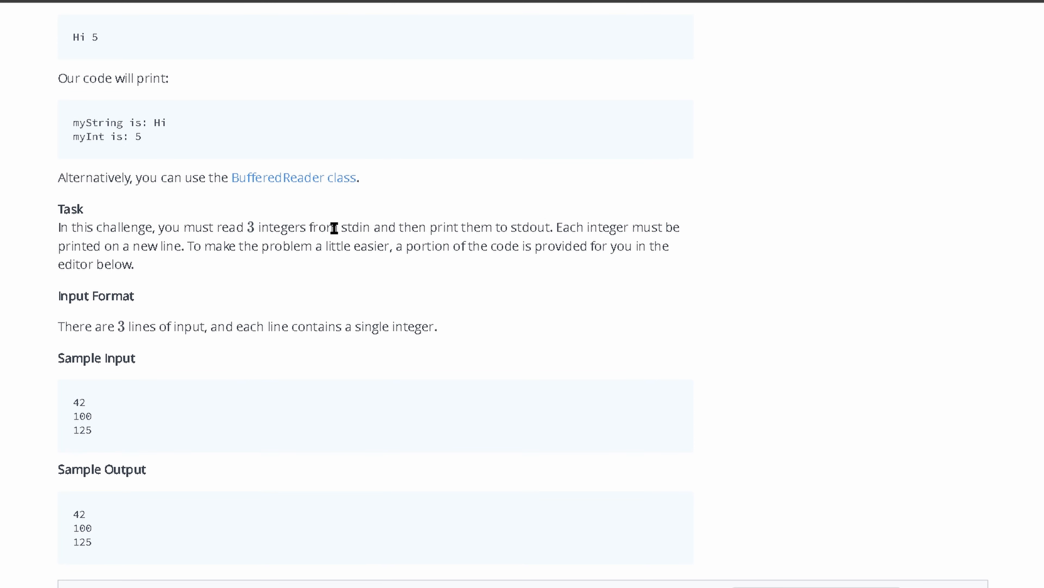
{"action": "mouse_move", "coordinate": [467, 228]}
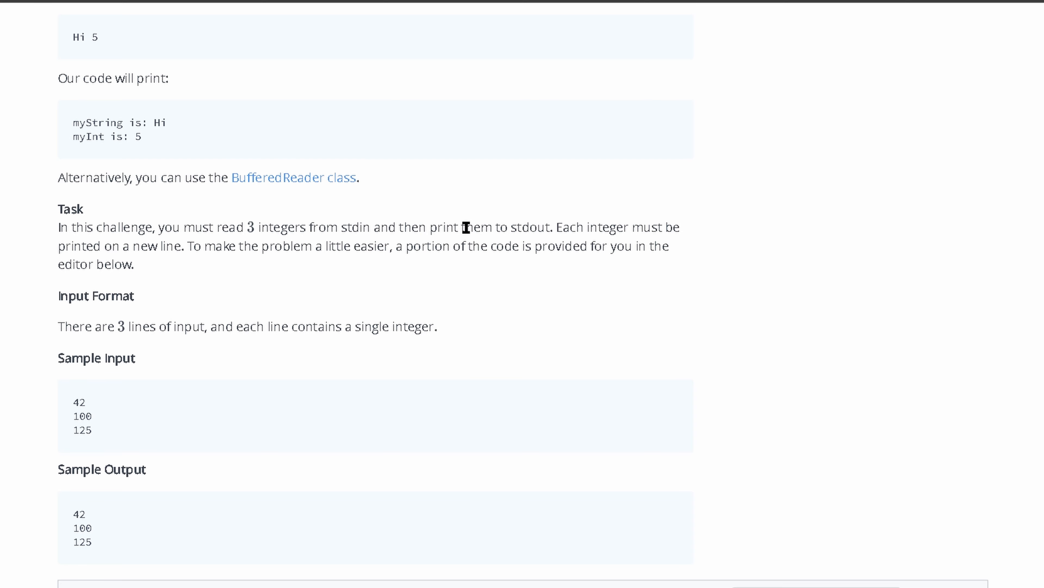
{"action": "scroll", "scroll_direction": "down", "scroll_amount": 3}
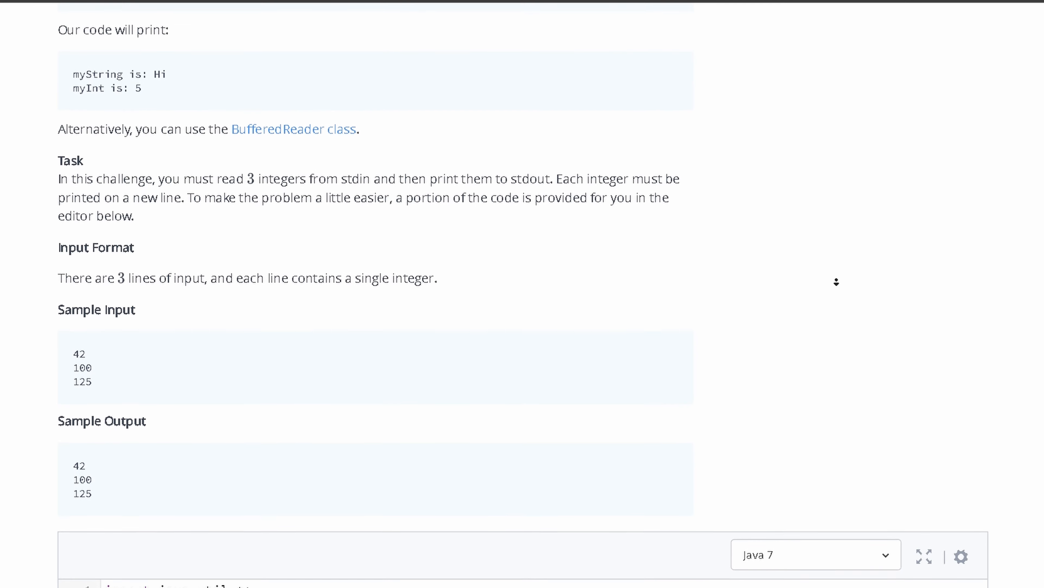
{"action": "scroll", "scroll_direction": "down", "scroll_amount": 3}
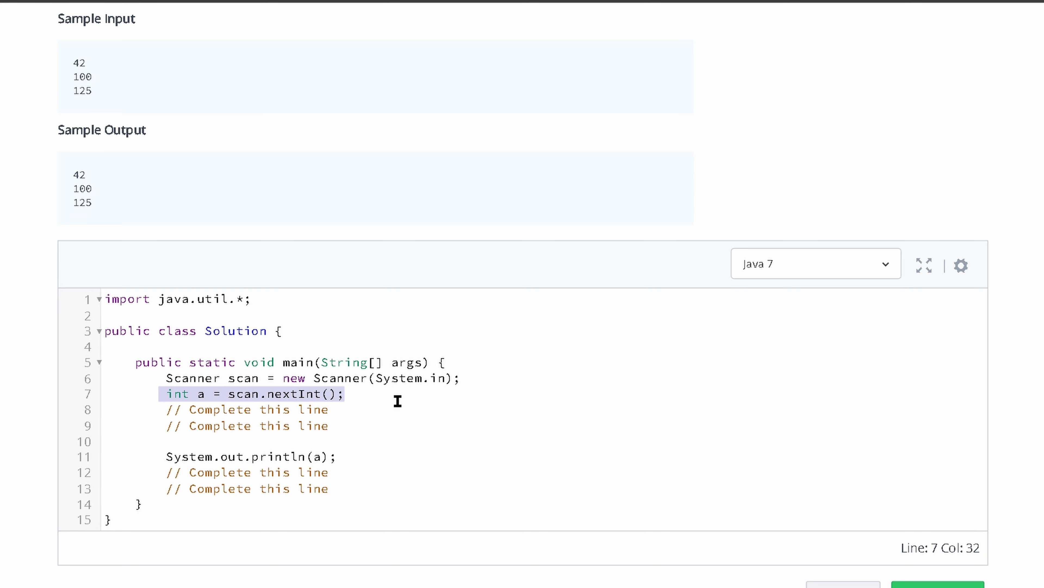
{"action": "mouse_move", "coordinate": [403, 389]}
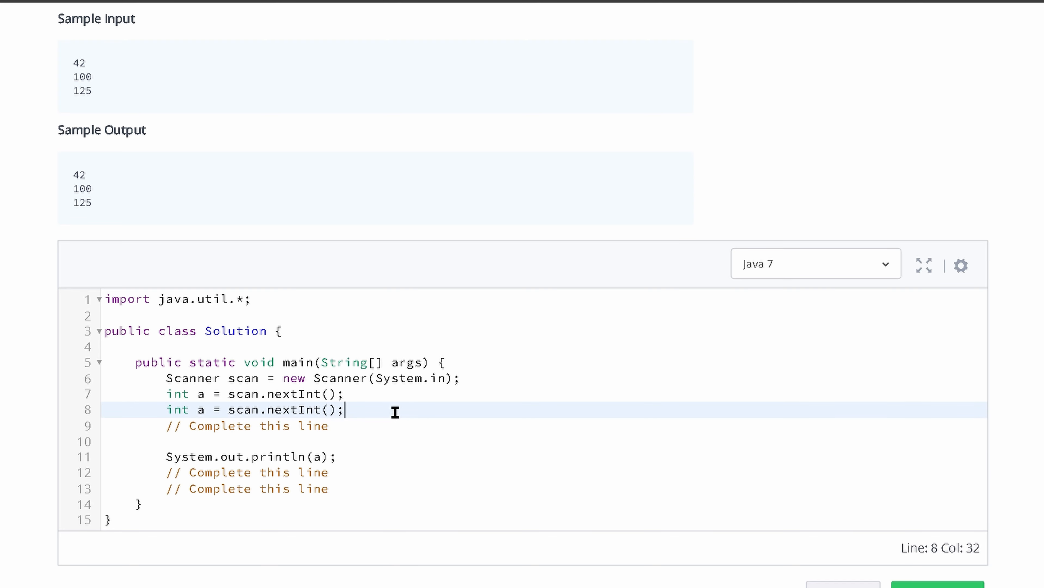
Replace the placeholder comment with 'int a = scan.nextInt();' and move to rename the duplicate variable
{"action": "left_click", "coordinate": [234, 425]}
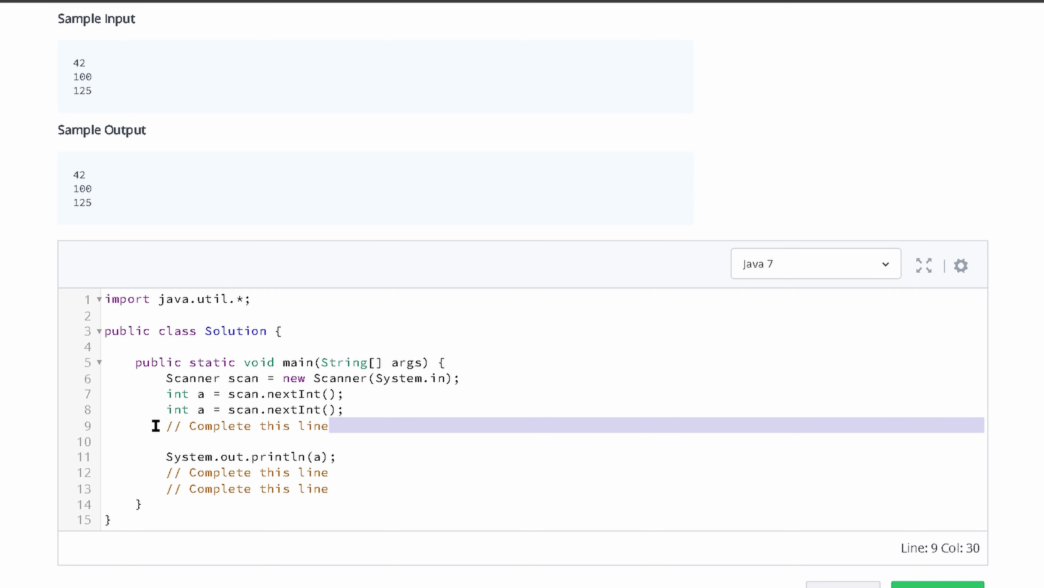
{"action": "type", "text": "int a = scan.nextInt();"}
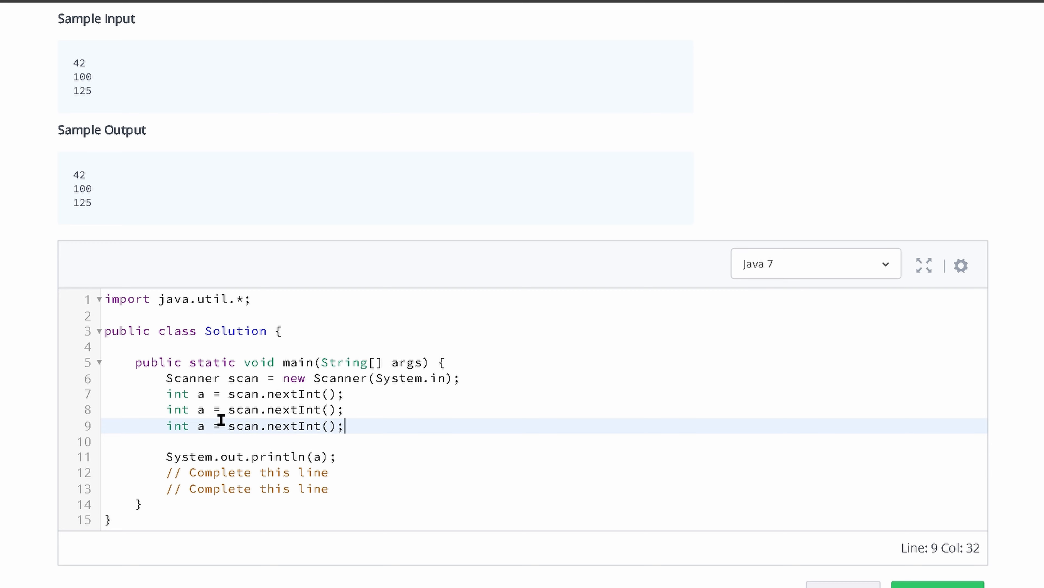
{"action": "left_click", "coordinate": [207, 409]}
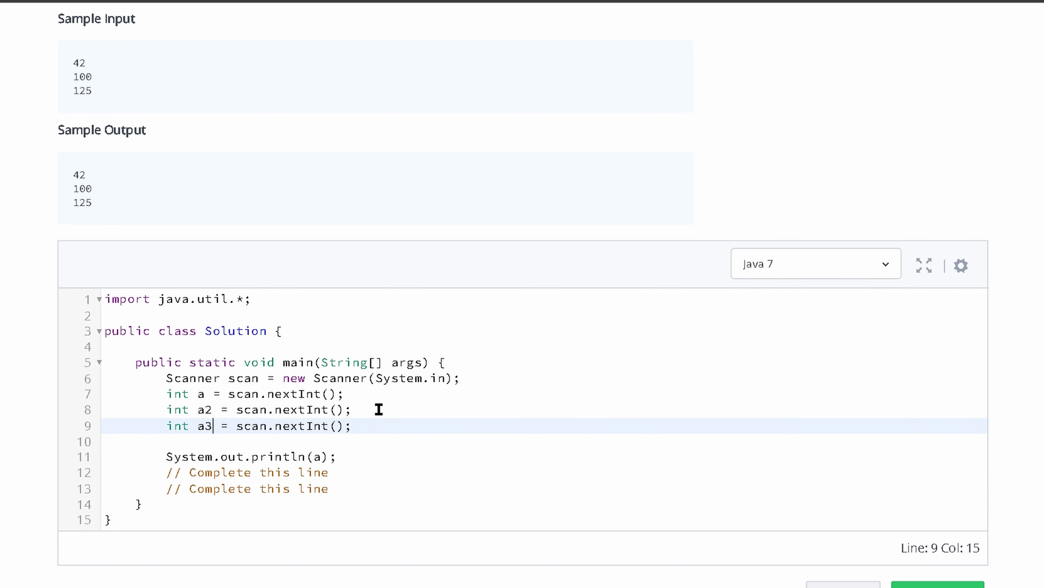
{"action": "mouse_move", "coordinate": [152, 492]}
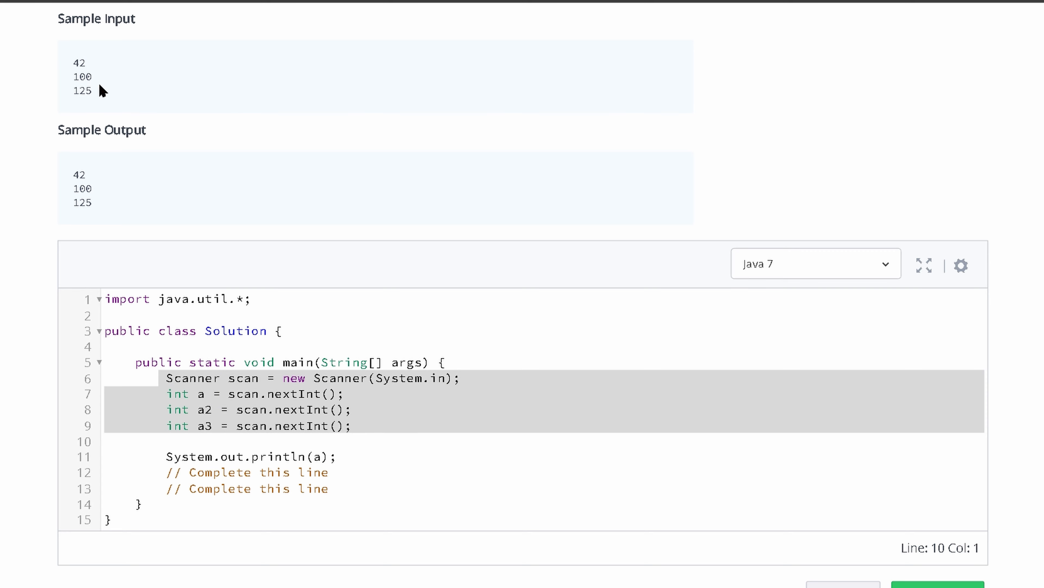
{"action": "mouse_move", "coordinate": [149, 76]}
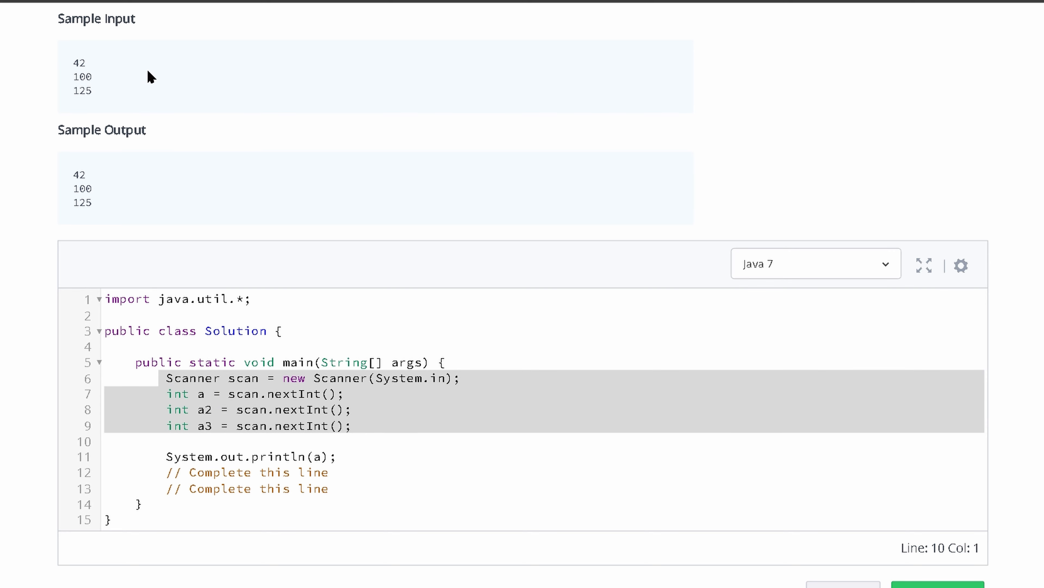
{"action": "mouse_move", "coordinate": [97, 106]}
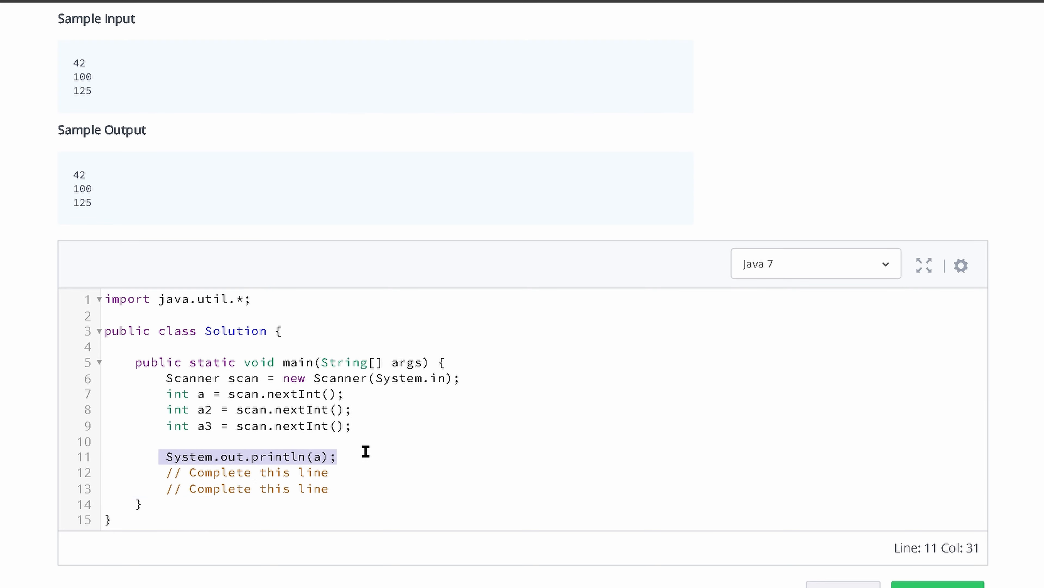
Replace the first print placeholder with 'System.out.println(a);' ready to change its argument
{"action": "left_click", "coordinate": [232, 426]}
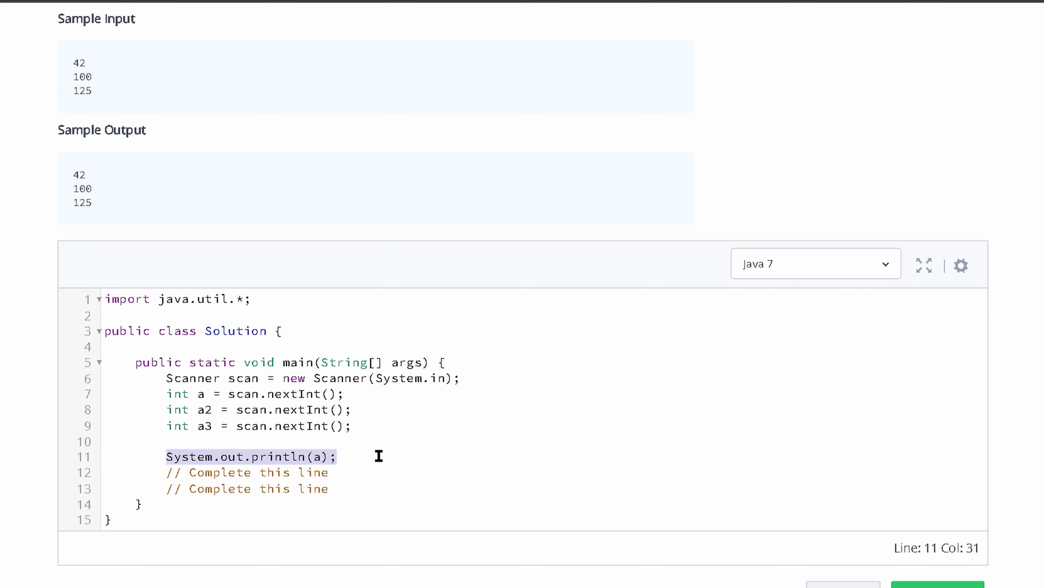
{"action": "type", "text": "System.out.println(a);"}
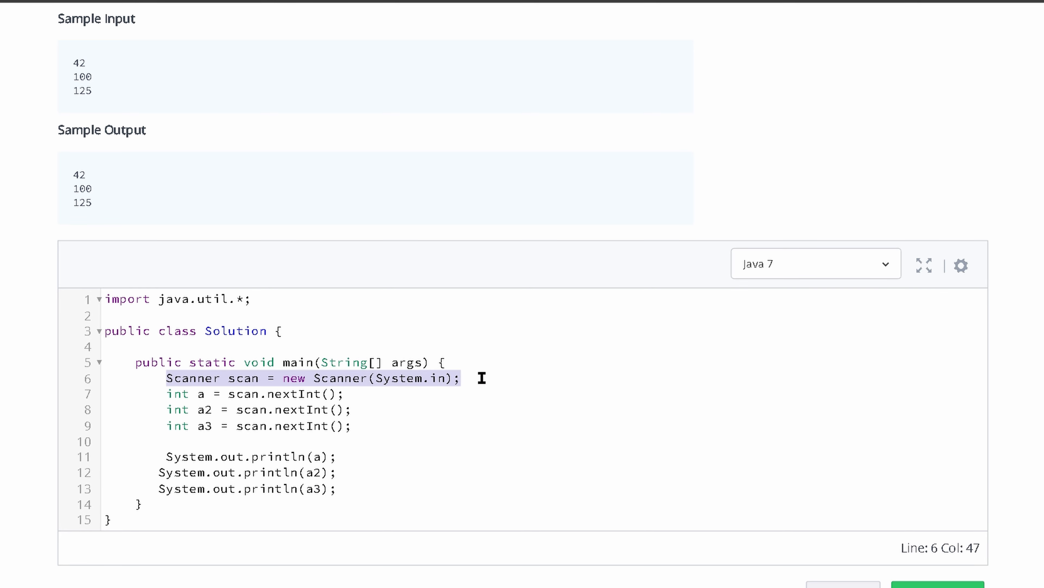
{"action": "mouse_move", "coordinate": [439, 403]}
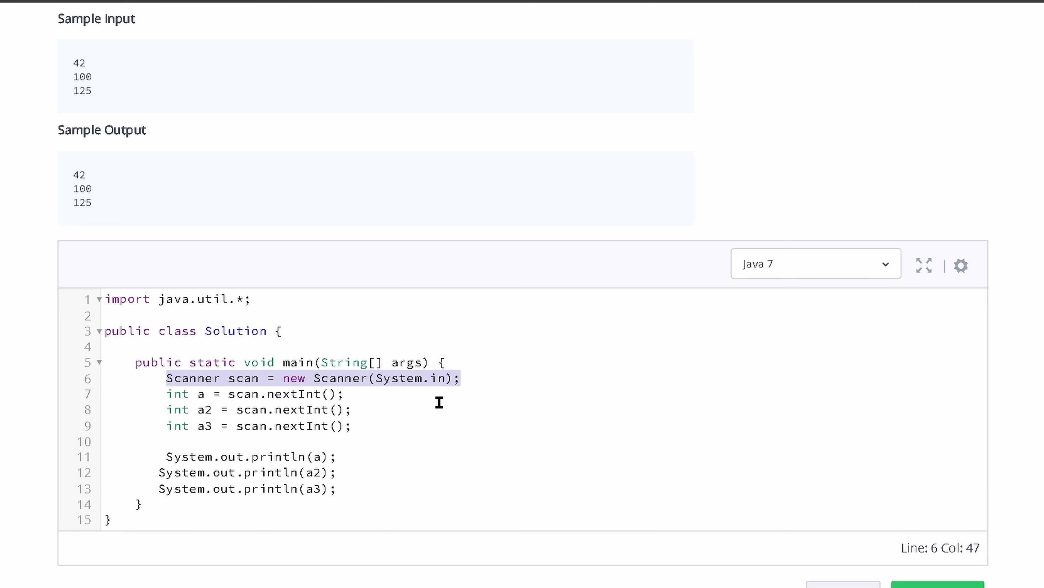
Review the three integer reads, confirm 'Yes, submit my code', and scroll the Accepted result
{"action": "double_click", "coordinate": [78, 64]}
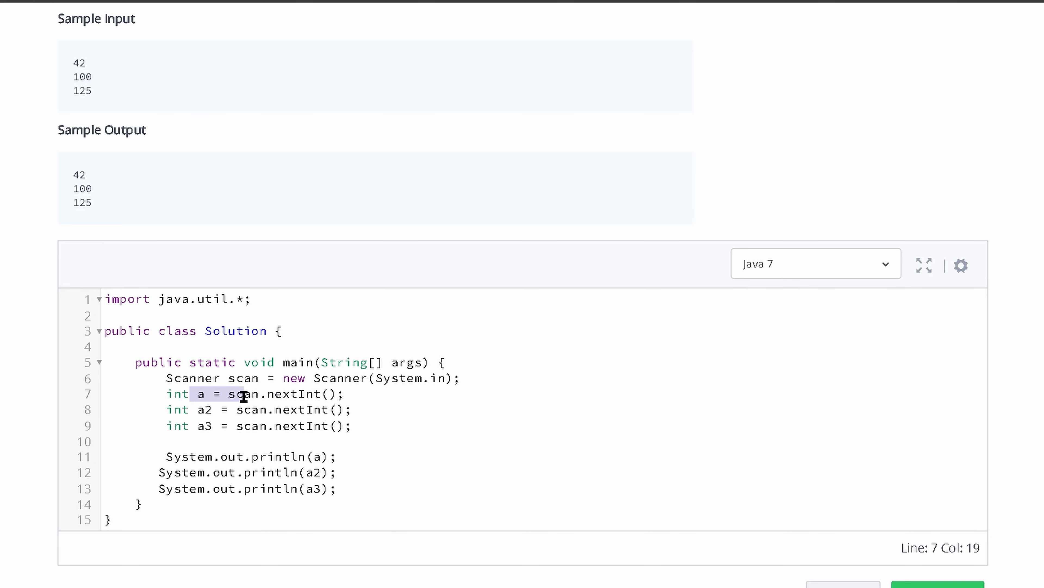
{"action": "left_click", "coordinate": [338, 409]}
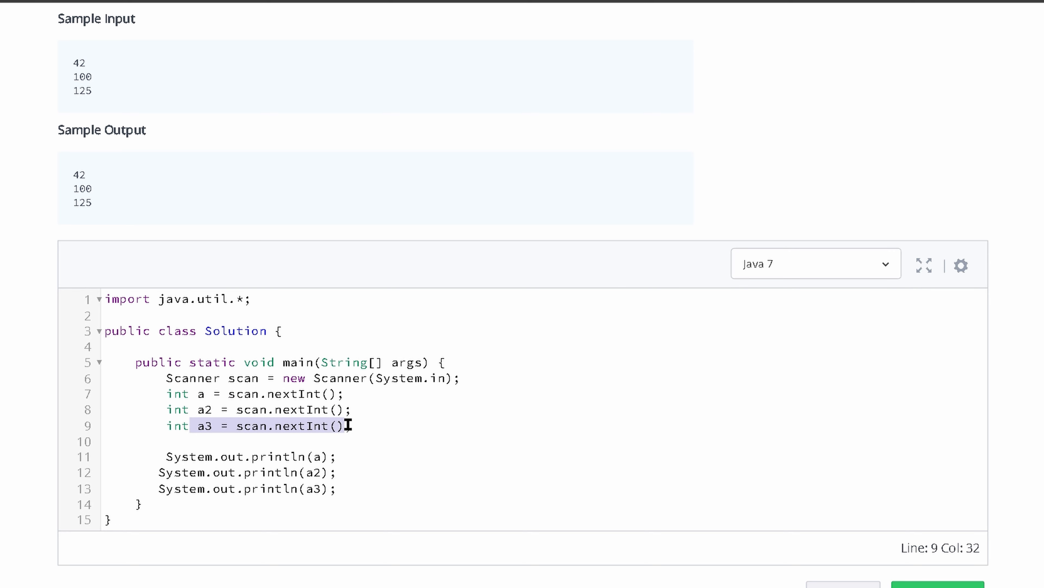
{"action": "mouse_move", "coordinate": [382, 463]}
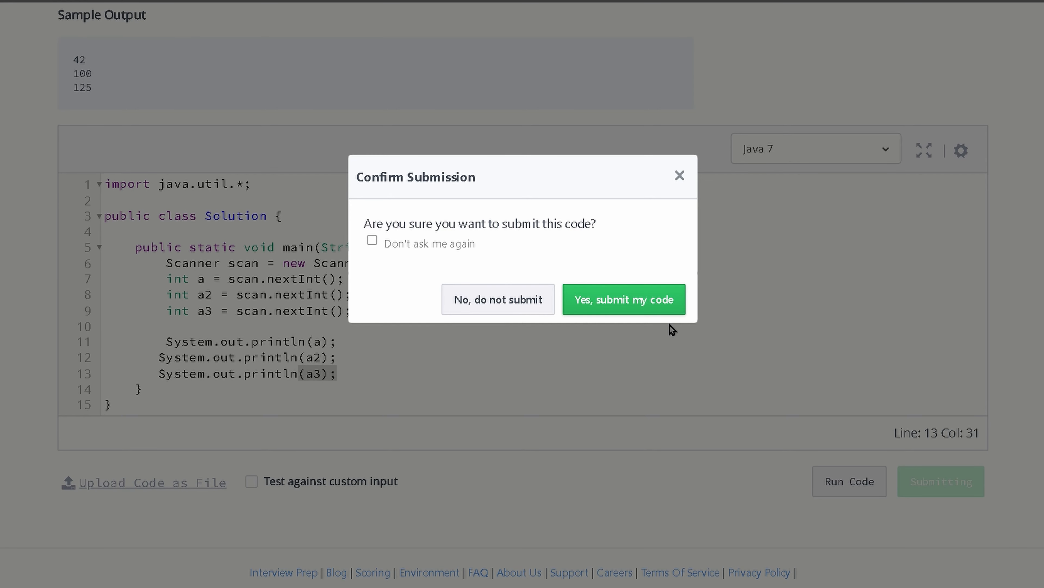
{"action": "left_click", "coordinate": [624, 299]}
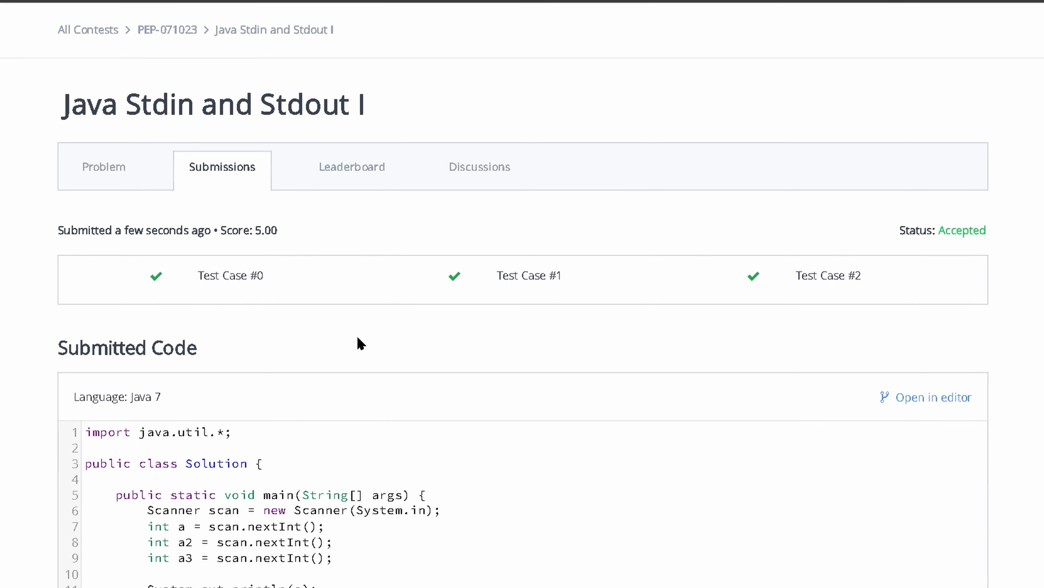
{"action": "scroll", "scroll_direction": "down", "scroll_amount": 3}
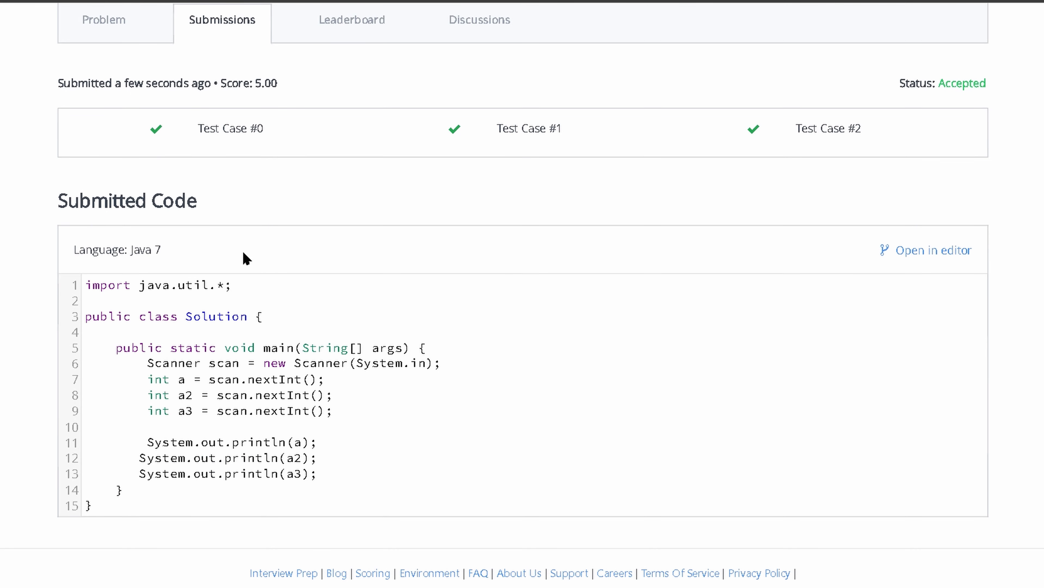
{"action": "mouse_move", "coordinate": [386, 416]}
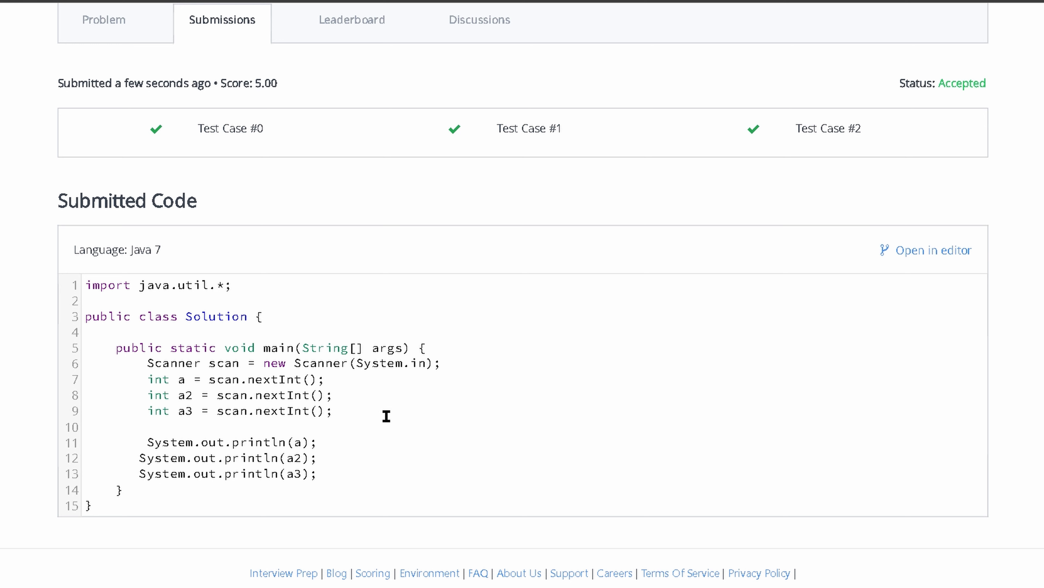